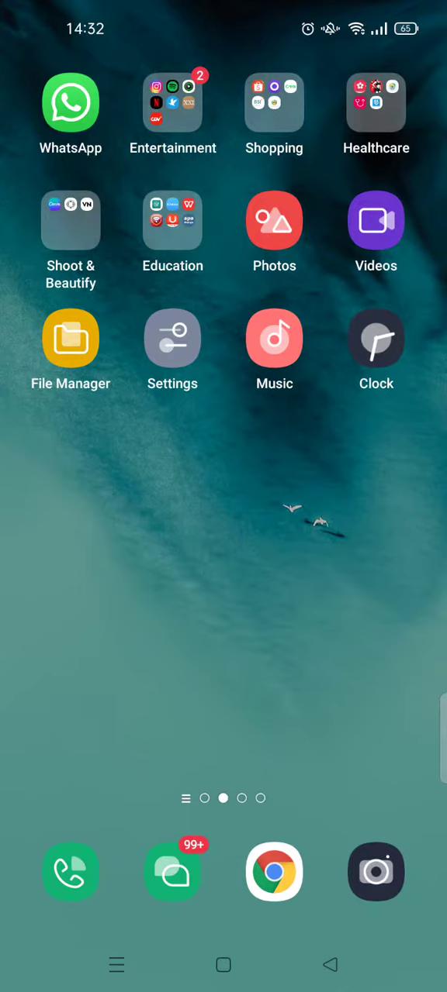
- Launch Spotify from the Entertainment folder on the home screen
click(173, 120)
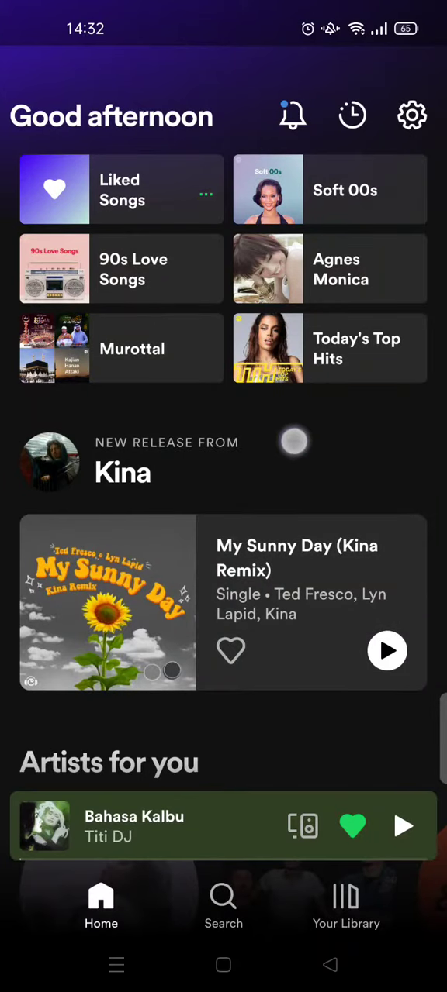
- Tap the gear icon on Spotify's Home screen to reach Settings
scroll(up, 3)
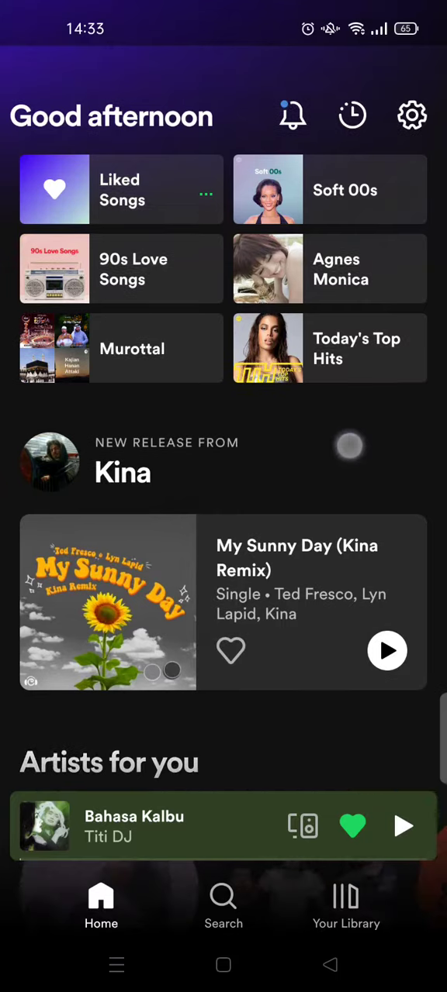
click(411, 115)
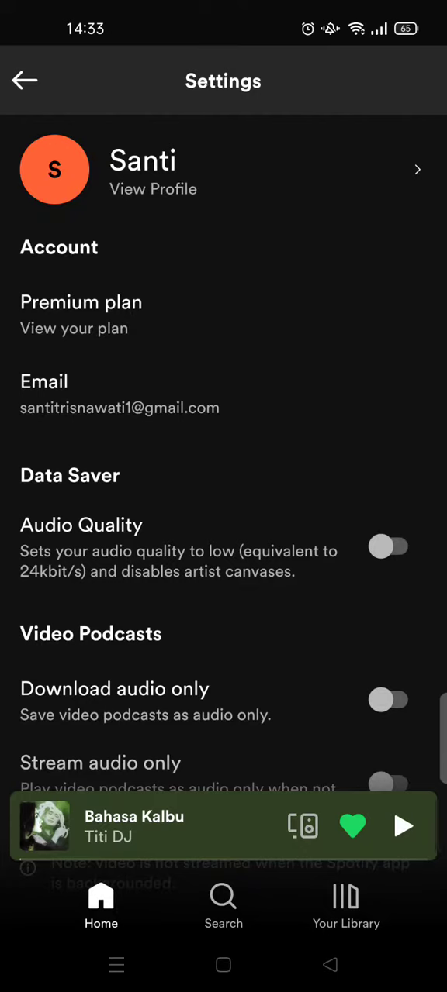
- Scroll Settings past Playback and Autoplay to the Devices section showing 'Connect to a device'
scroll(down, 3)
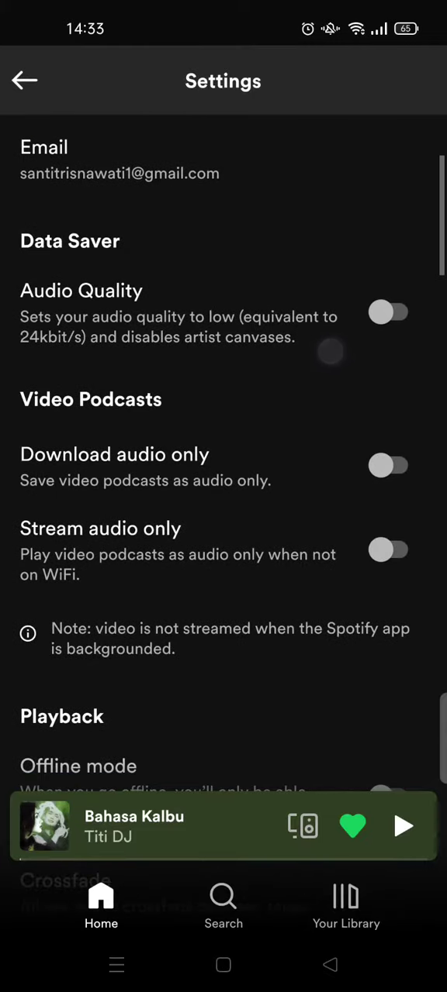
scroll(down, 3)
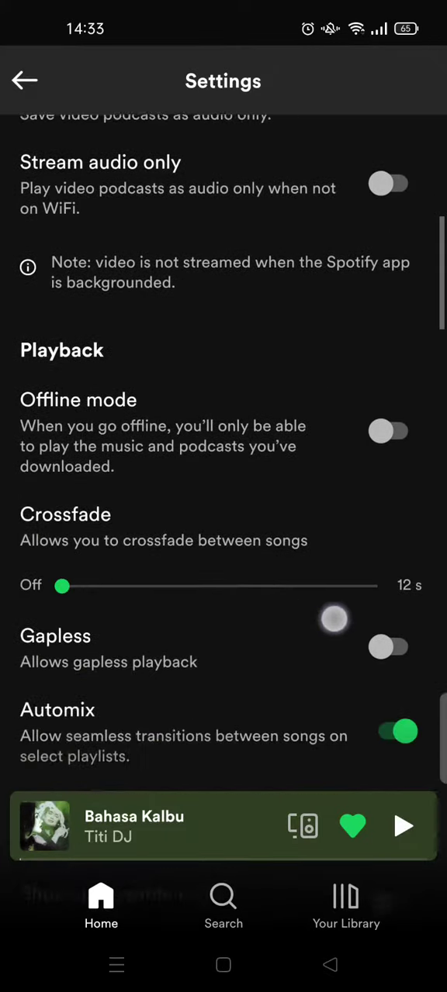
scroll(down, 3)
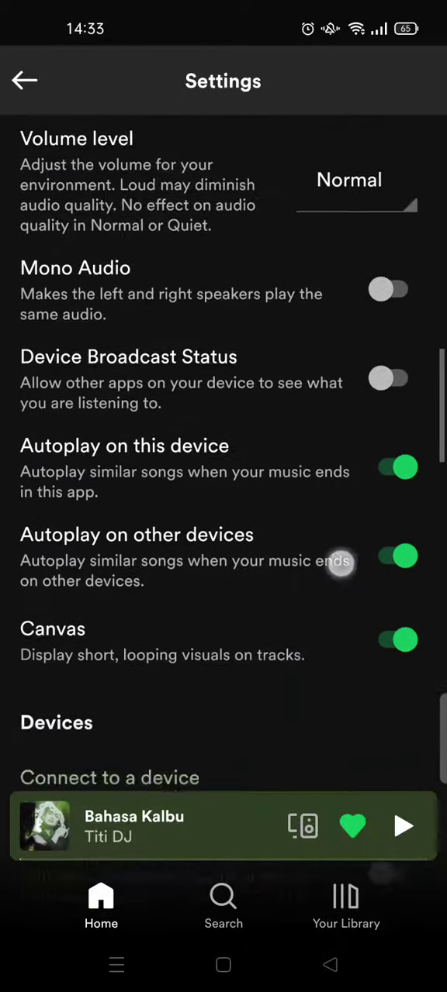
scroll(down, 3)
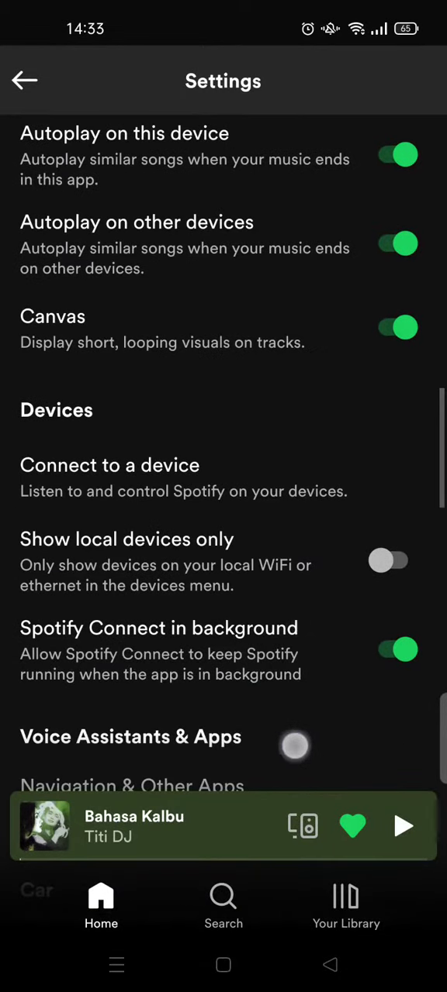
scroll(down, 3)
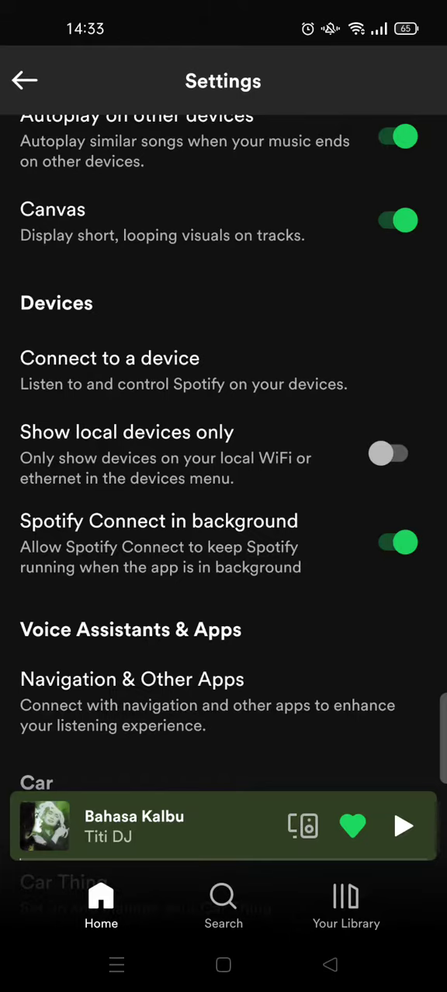